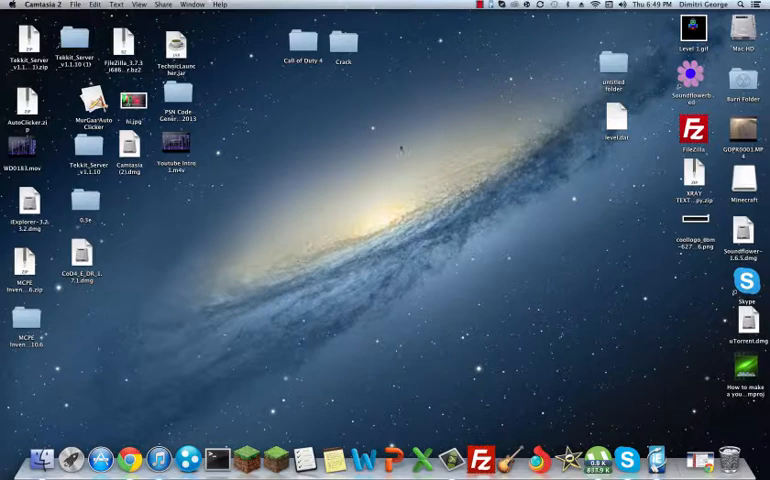
Step: Leave the desktop and bring Chrome forward on The Pirate Bay with 'call of duty 4 mac' searched
{"action": "left_click_drag", "start_coordinate": [372, 128], "coordinate": [596, 216]}
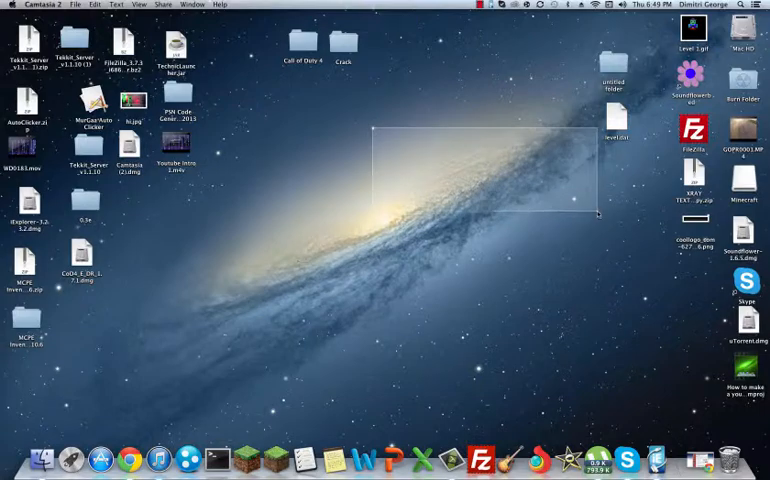
{"action": "left_click", "coordinate": [127, 456]}
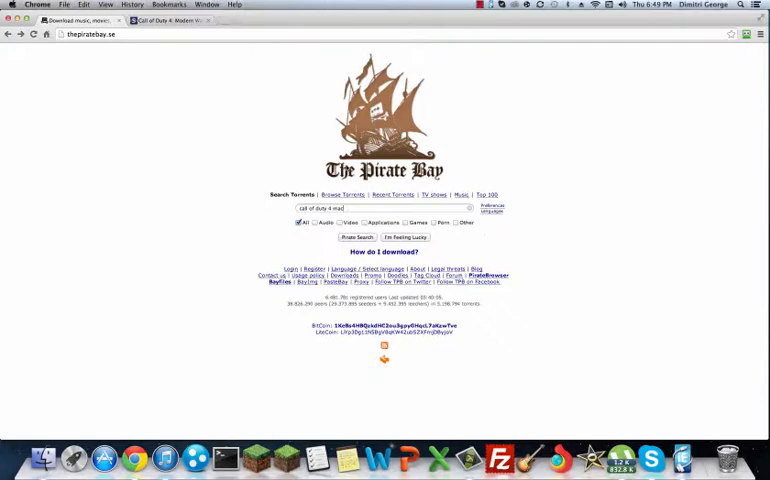
Step: Run the 'call of duty 4 mac' Pirate Search and scroll down the torrent results
{"action": "left_click", "coordinate": [385, 209]}
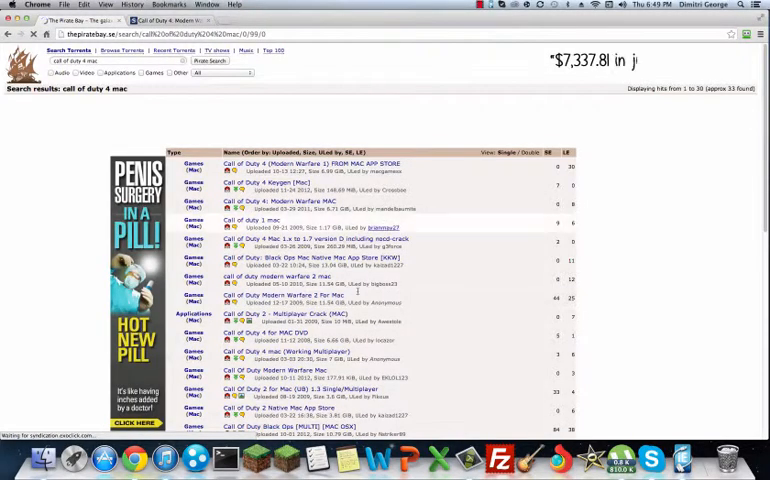
{"action": "scroll", "scroll_direction": "down", "scroll_amount": 3}
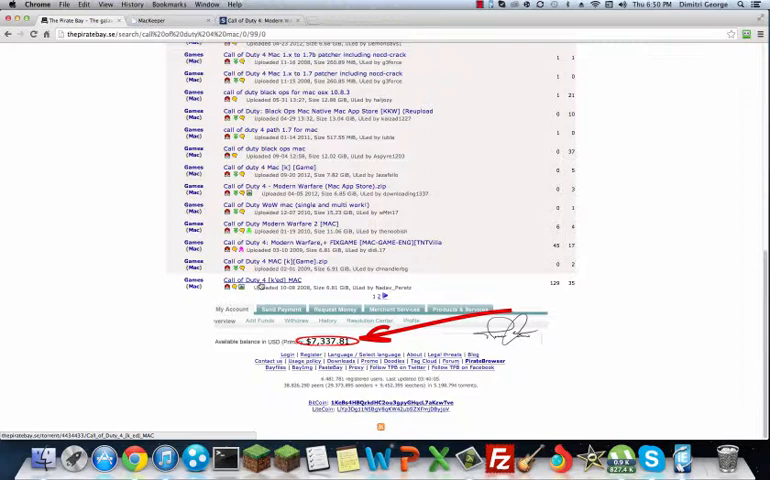
{"action": "mouse_move", "coordinate": [280, 280]}
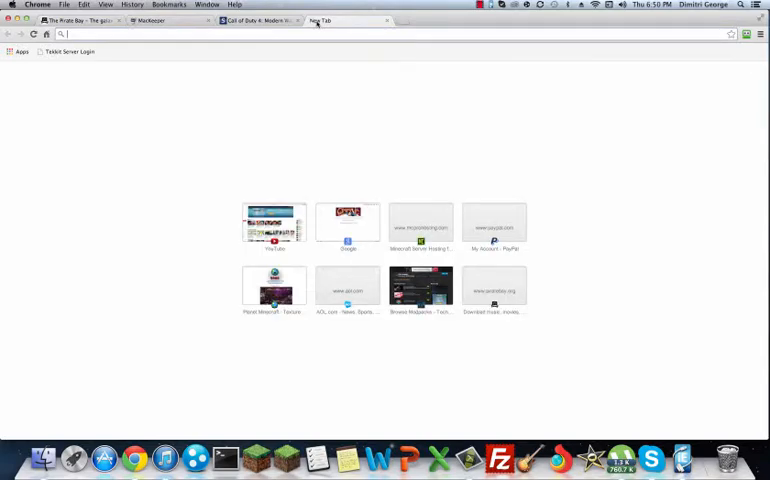
{"action": "type", "text": "www.google.com"}
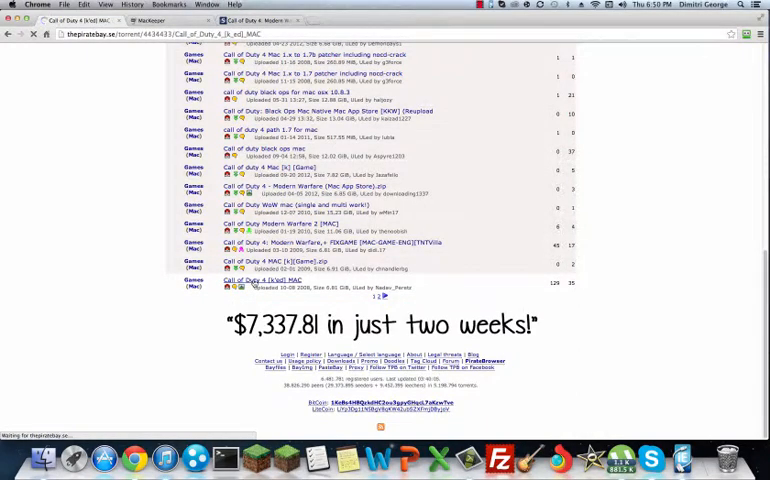
Step: Open the Call of Duty 4 [k-ed] MAC torrent page and scroll through its details
{"action": "left_click", "coordinate": [250, 280]}
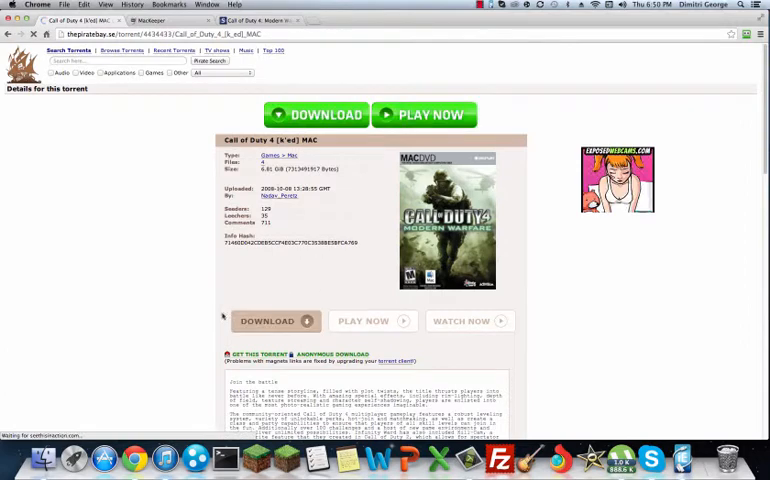
{"action": "scroll", "scroll_direction": "down", "scroll_amount": 3}
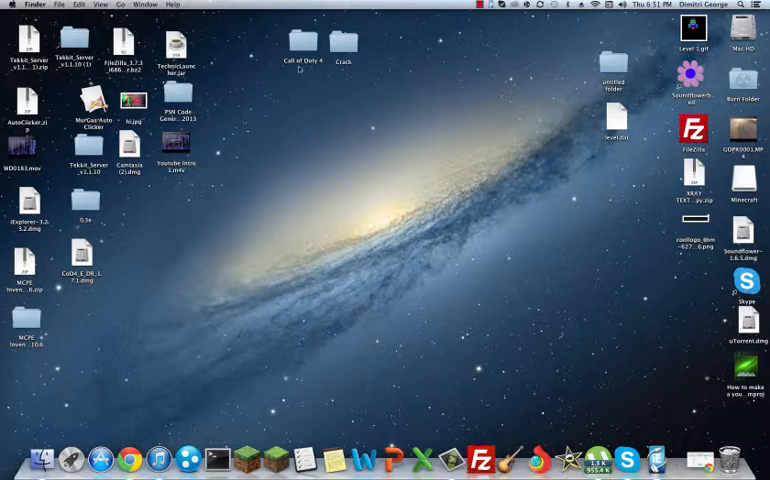
Step: Open the Crack folder in Cover Flow, mount CodLiverOil.dmg and close the folder window
{"action": "double_click", "coordinate": [305, 47]}
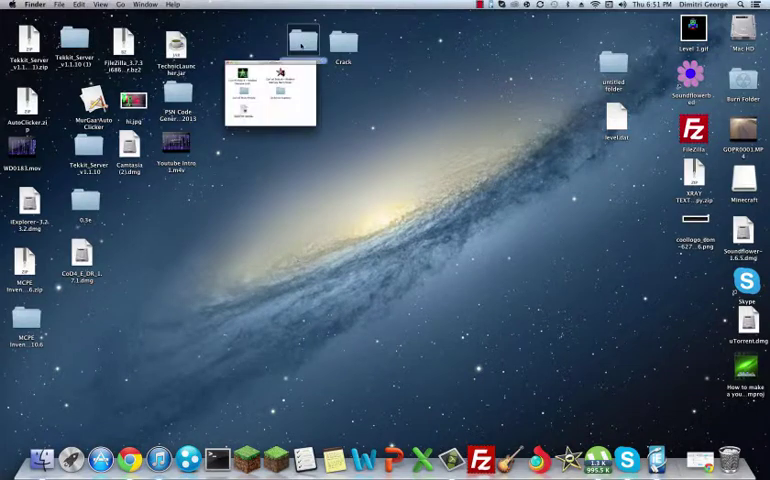
{"action": "double_click", "coordinate": [305, 38]}
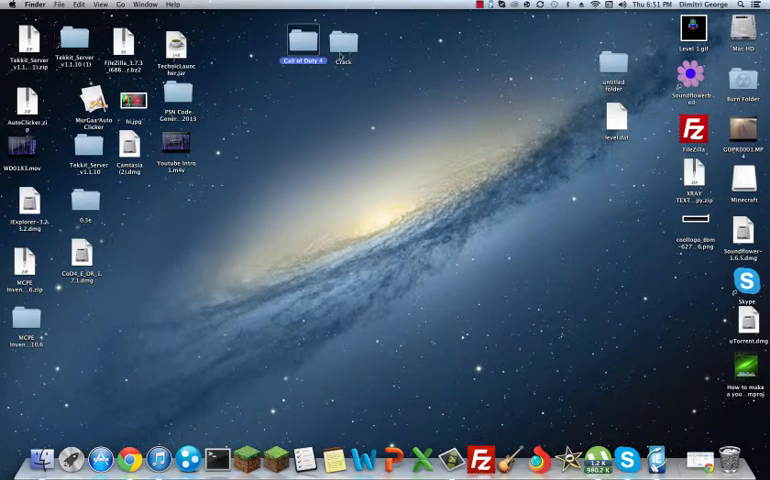
{"action": "double_click", "coordinate": [348, 40]}
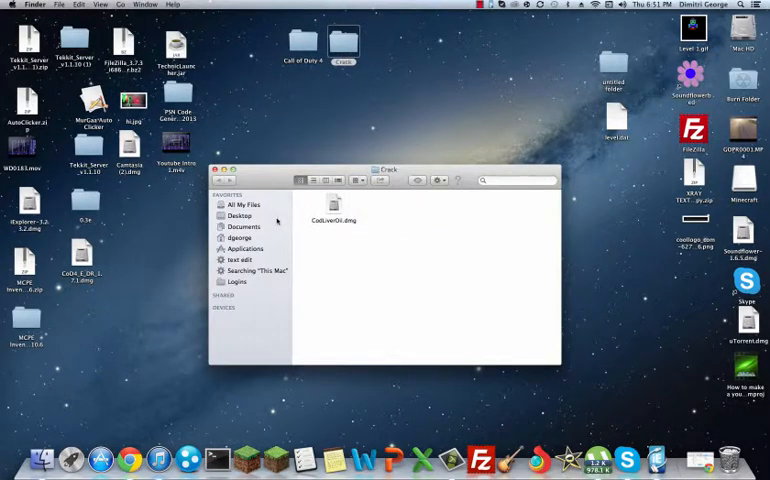
{"action": "left_click", "coordinate": [300, 45]}
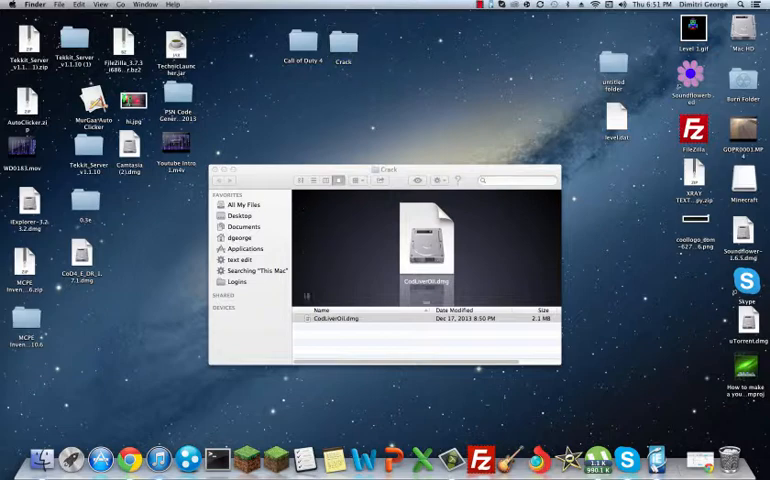
{"action": "left_click", "coordinate": [337, 318]}
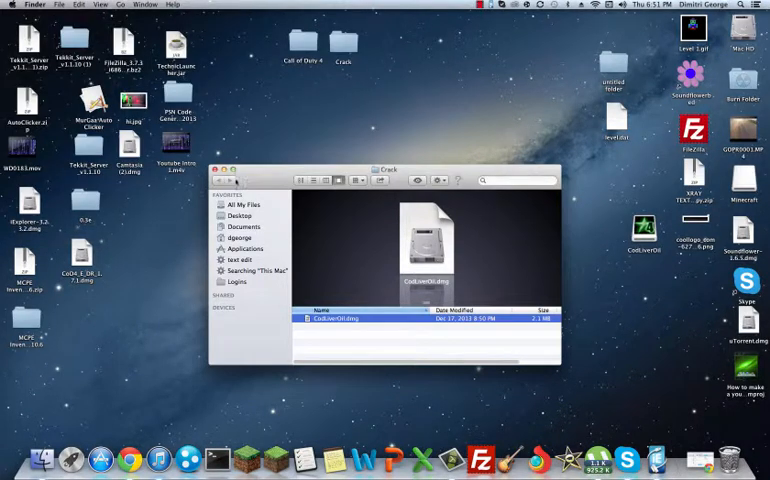
{"action": "left_click", "coordinate": [221, 181]}
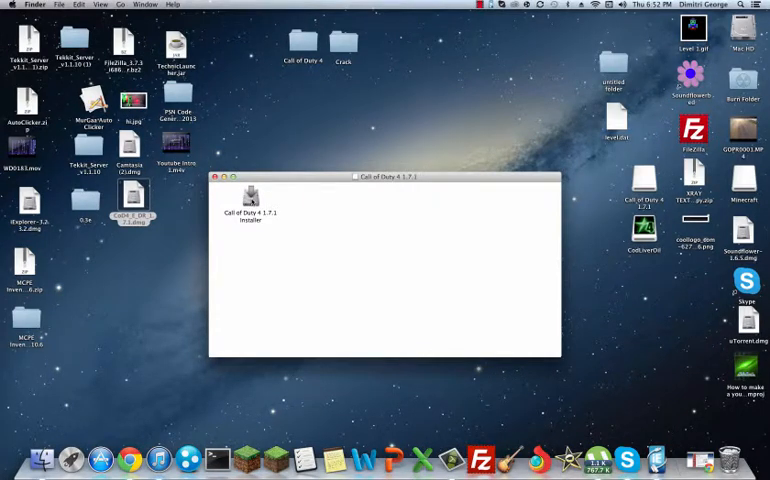
Step: Launch the Call of Duty 4 1.7.1 Installer, relaunch it, accept the warning and pass the introduction
{"action": "left_click", "coordinate": [251, 196]}
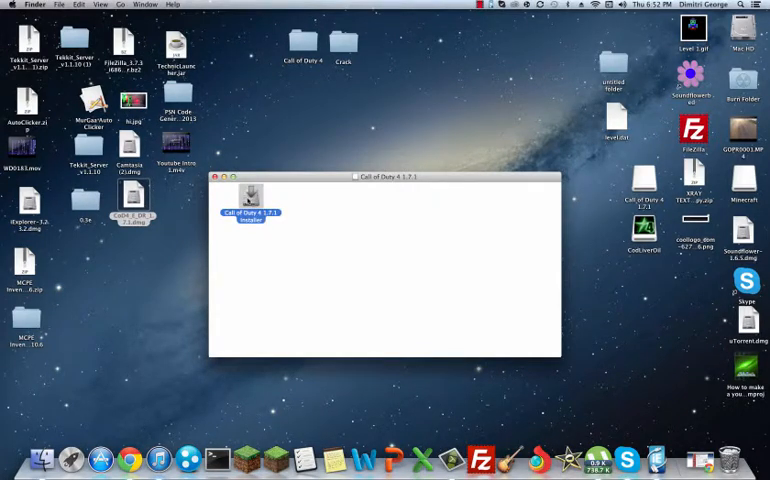
{"action": "double_click", "coordinate": [251, 196]}
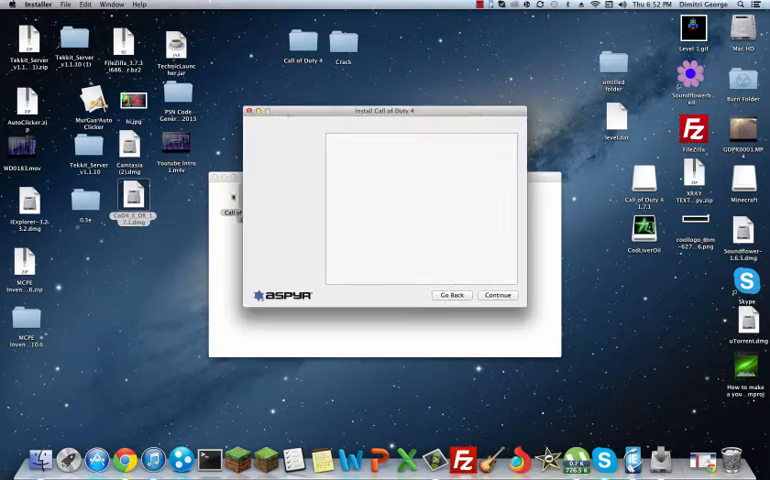
{"action": "left_click", "coordinate": [497, 294]}
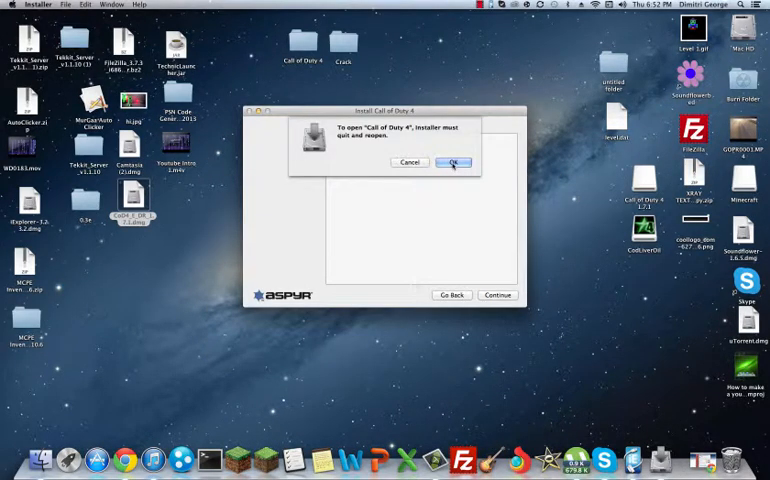
{"action": "left_click", "coordinate": [458, 161]}
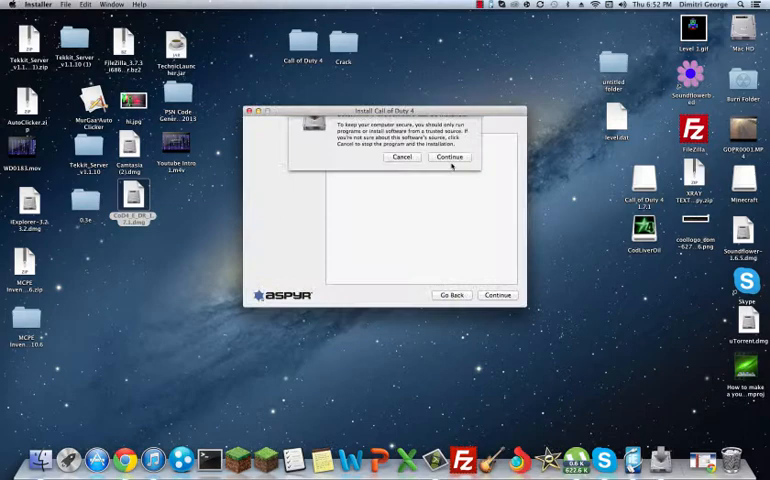
{"action": "left_click", "coordinate": [451, 157]}
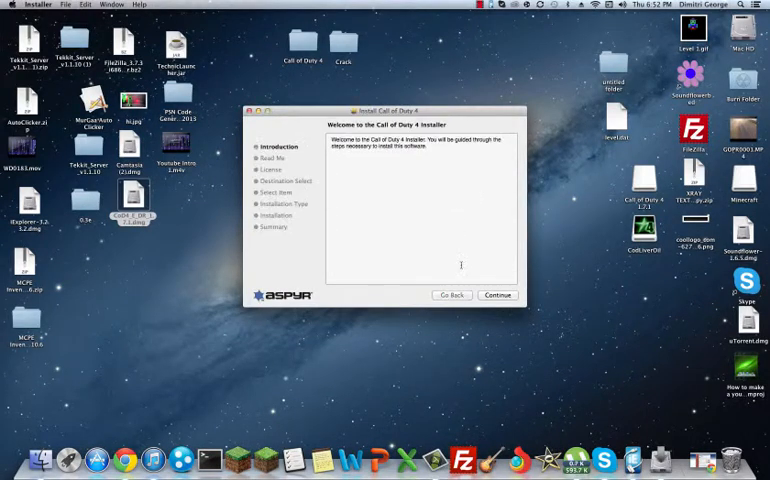
{"action": "left_click", "coordinate": [498, 294]}
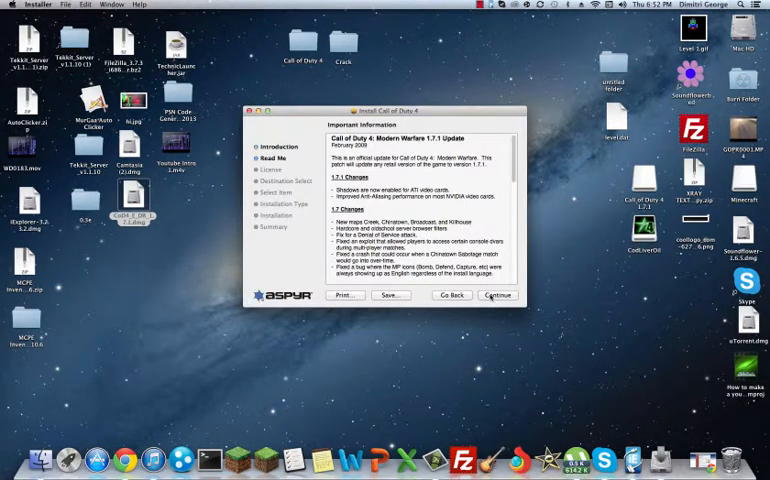
Step: Pass the release notes and license, and choose Mac HD as the destination
{"action": "left_click", "coordinate": [497, 295]}
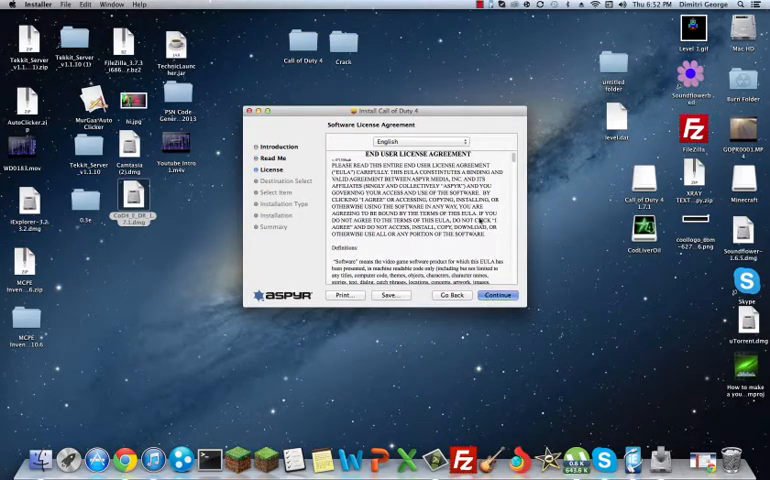
{"action": "left_click", "coordinate": [497, 295]}
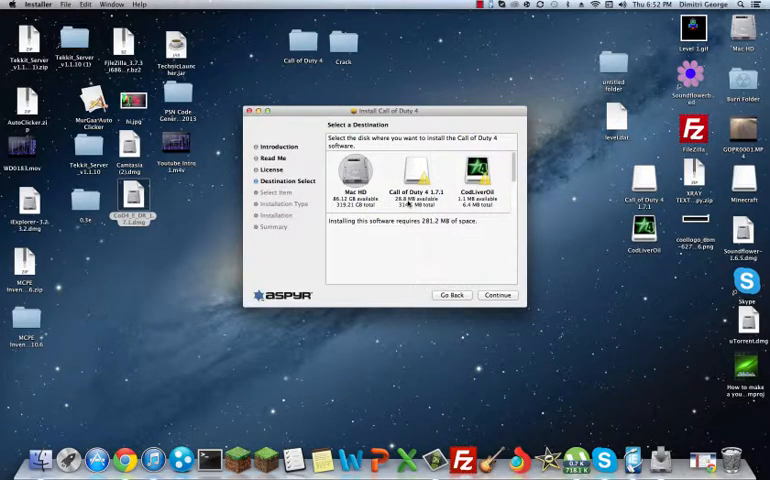
{"action": "mouse_move", "coordinate": [413, 170]}
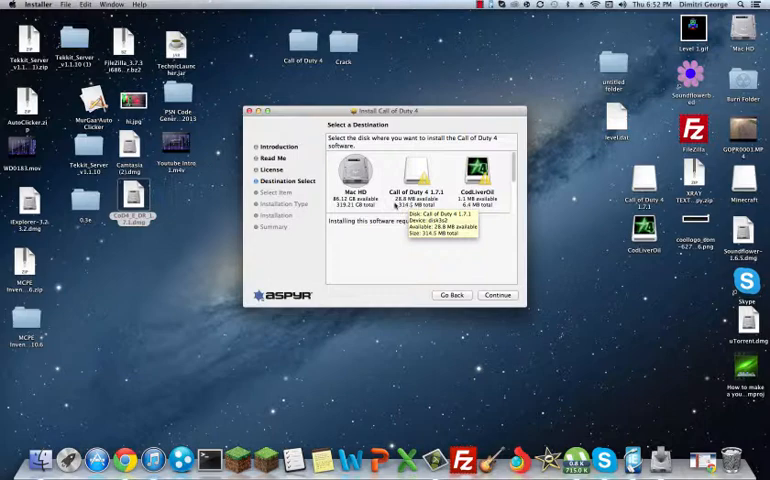
{"action": "left_click", "coordinate": [355, 170]}
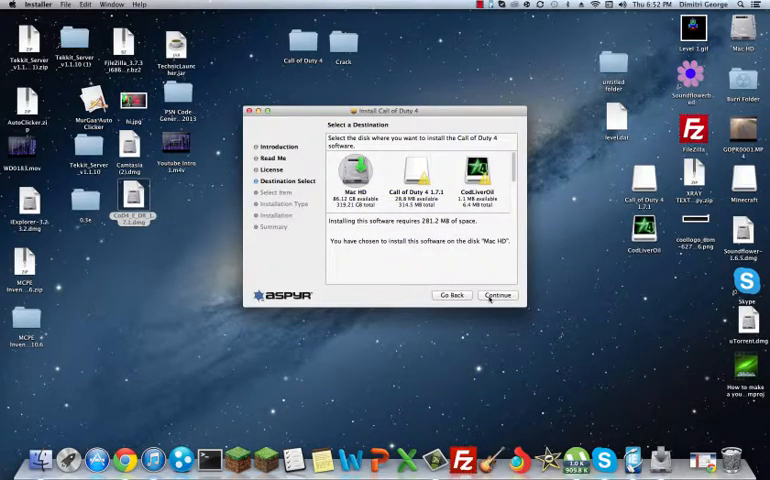
{"action": "left_click", "coordinate": [498, 295]}
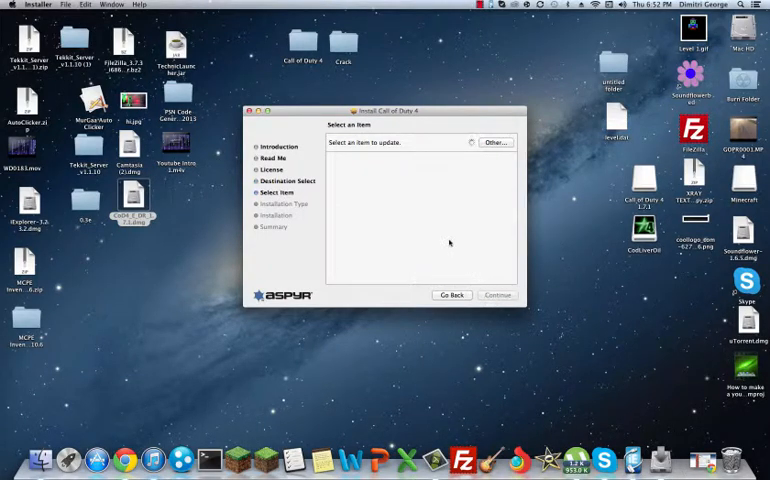
{"action": "mouse_move", "coordinate": [468, 163]}
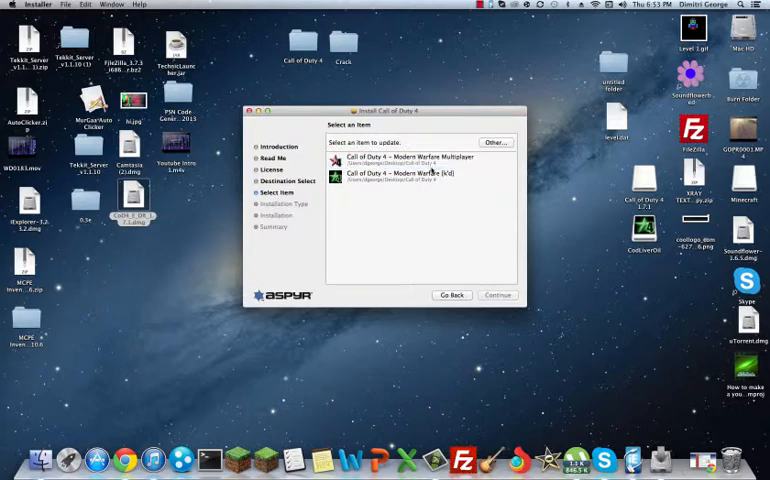
Step: Try the Multiplayer app, dismiss its not-installed alert, and select Modern Warfare [k'd]
{"action": "left_click", "coordinate": [420, 159]}
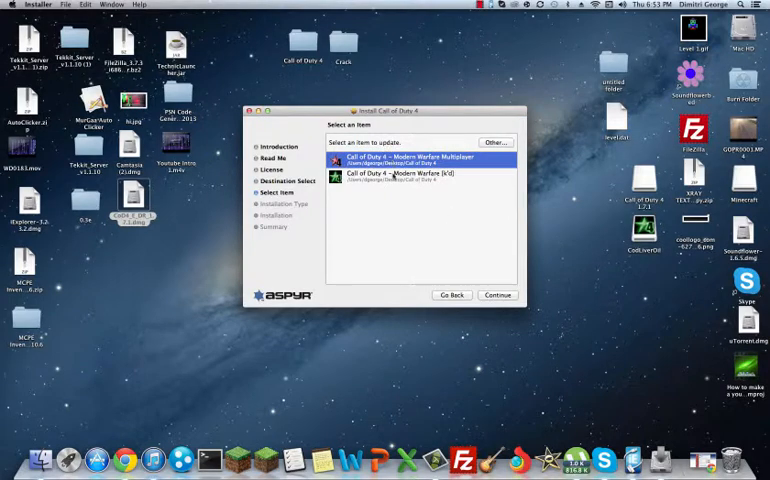
{"action": "left_click", "coordinate": [420, 177]}
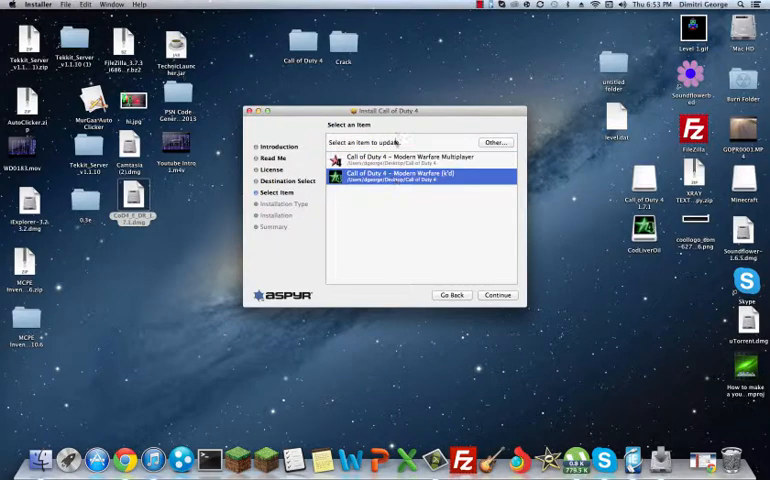
{"action": "left_click", "coordinate": [415, 158]}
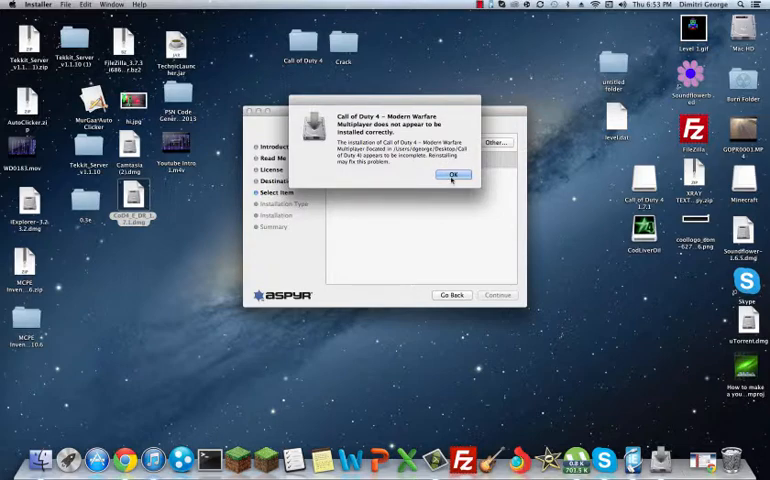
{"action": "left_click", "coordinate": [455, 175]}
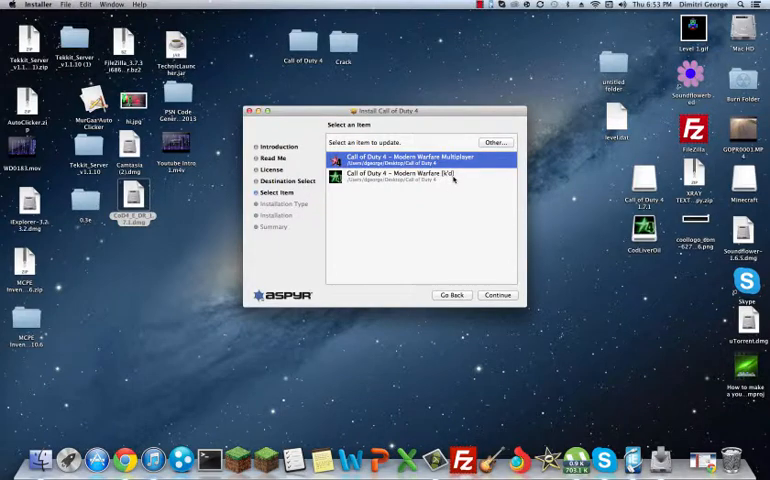
{"action": "left_click", "coordinate": [410, 178]}
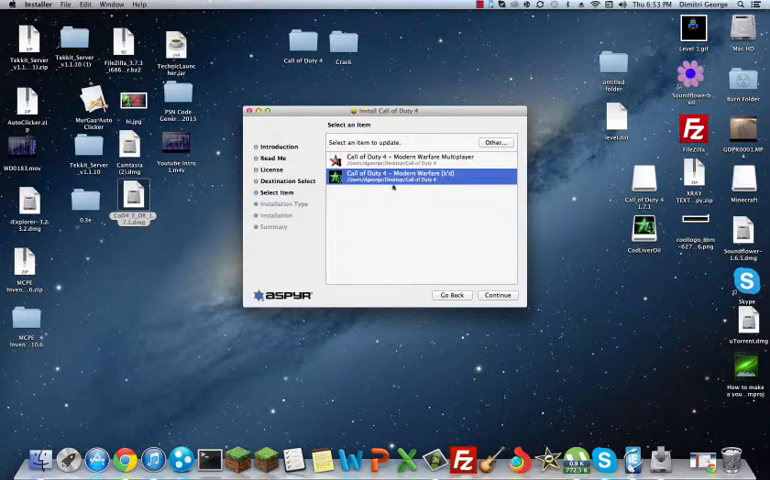
{"action": "left_click", "coordinate": [415, 177]}
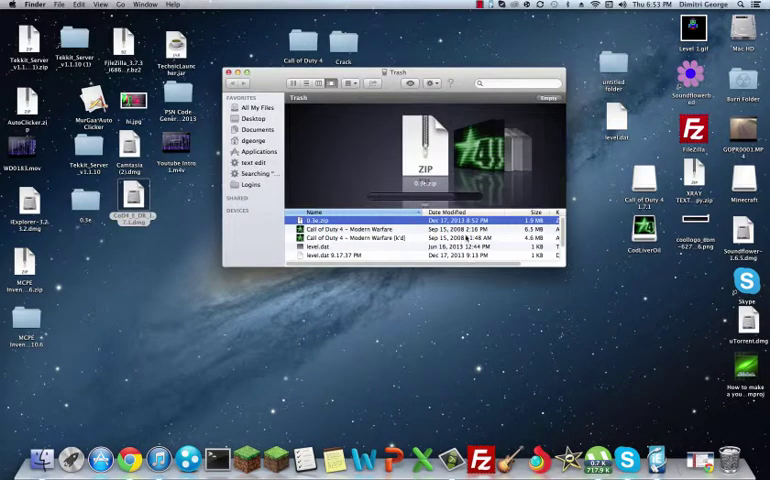
Step: Select the original Modern Warfare app in Trash, close Trash, and open the Call of Duty 4 folder
{"action": "left_click", "coordinate": [350, 228]}
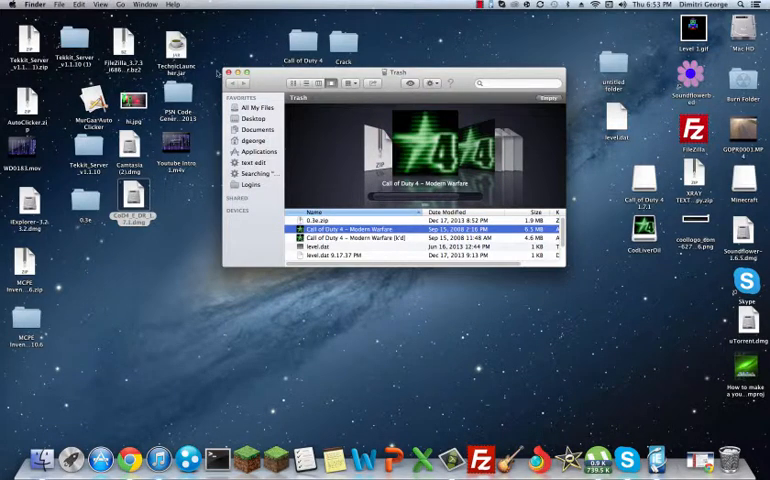
{"action": "left_click", "coordinate": [232, 72]}
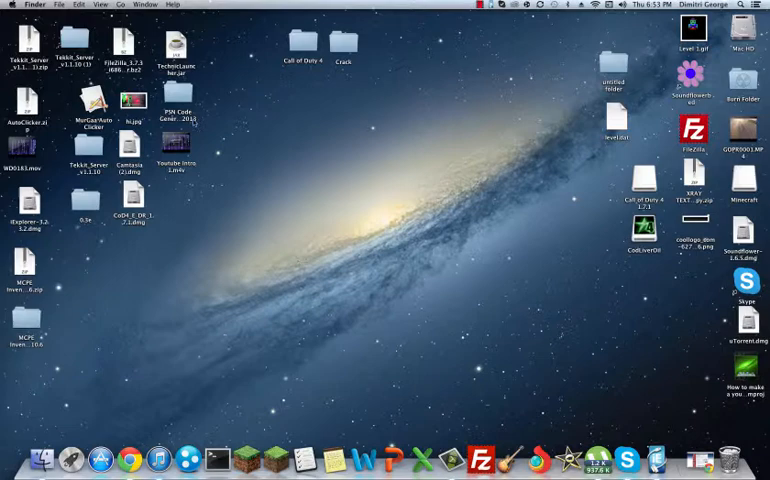
{"action": "double_click", "coordinate": [345, 43]}
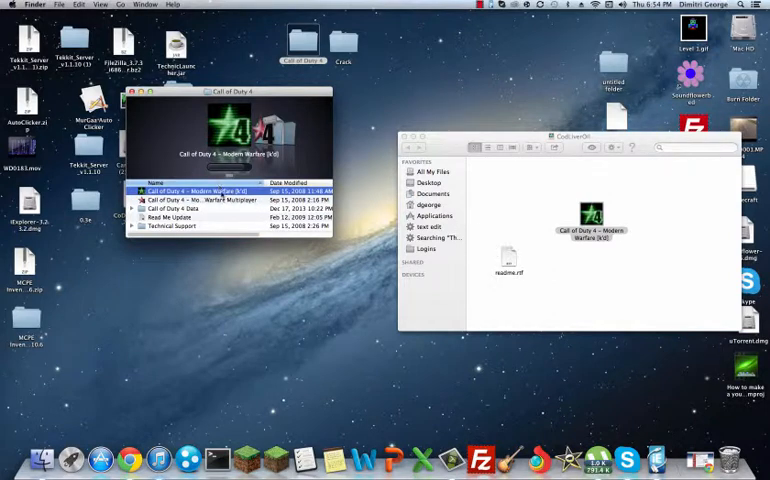
Step: Open the CodLiverOil crack's readme.rtf in TextEdit
{"action": "left_click", "coordinate": [507, 258]}
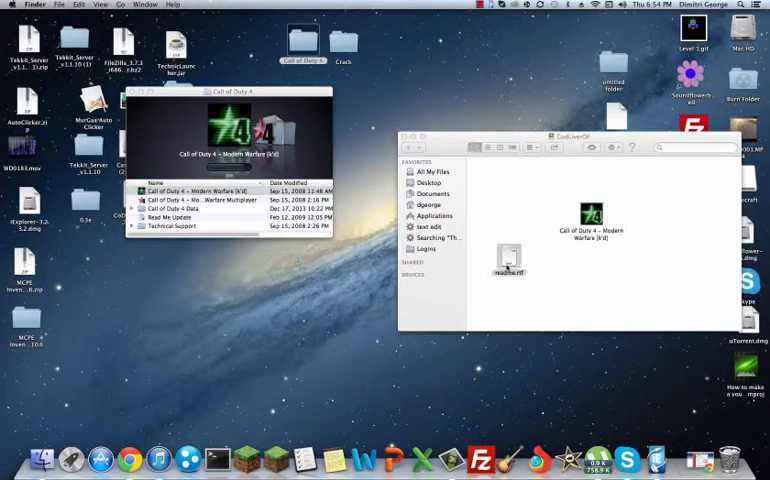
{"action": "left_click", "coordinate": [509, 270]}
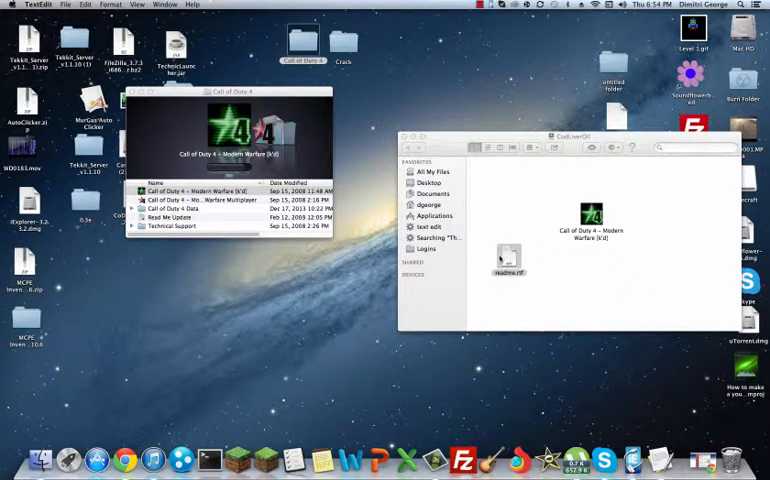
{"action": "double_click", "coordinate": [509, 250]}
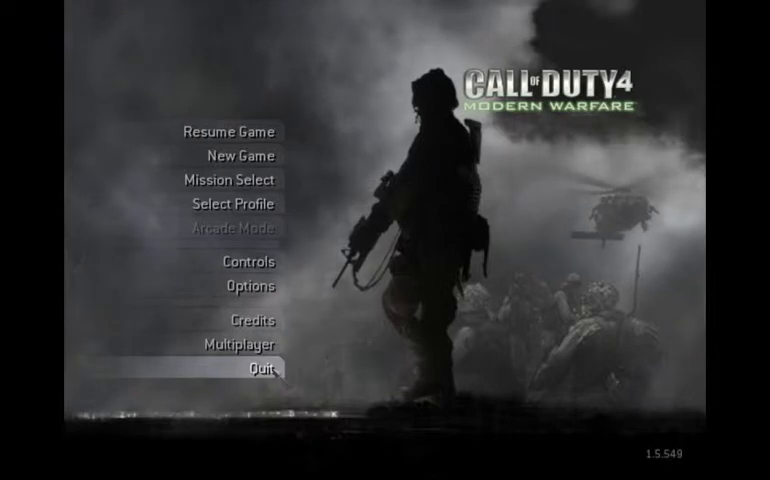
Step: Cancel the first Quit prompt, then choose Quit again and confirm with Yes
{"action": "left_click", "coordinate": [247, 366]}
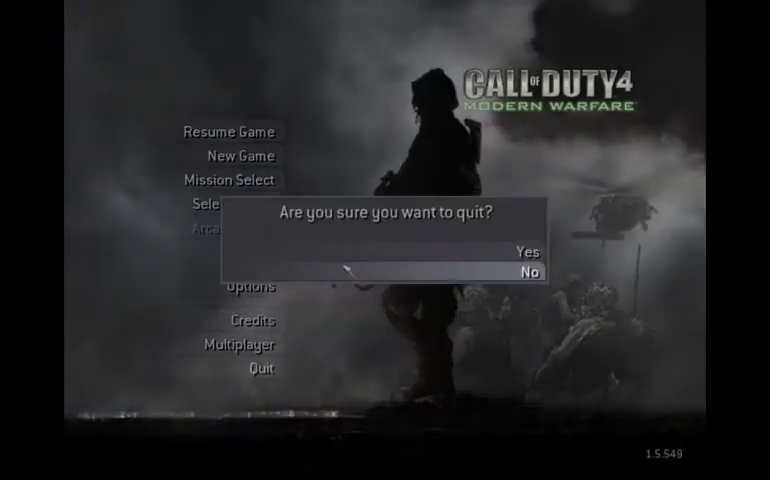
{"action": "left_click", "coordinate": [530, 272]}
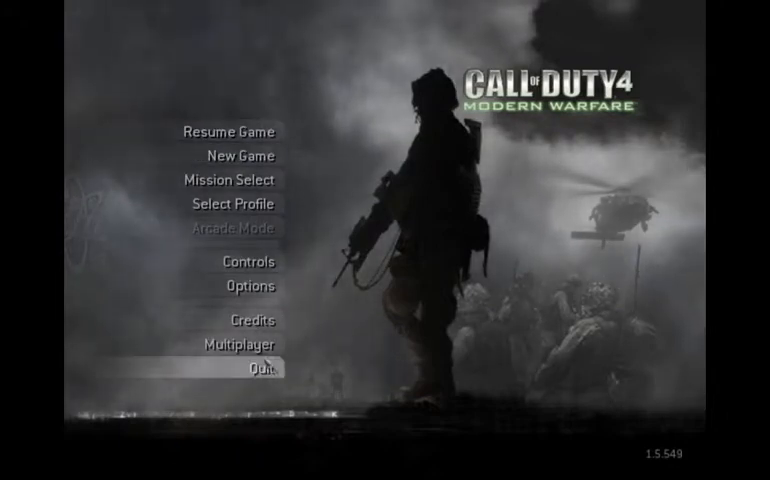
{"action": "left_click", "coordinate": [256, 367]}
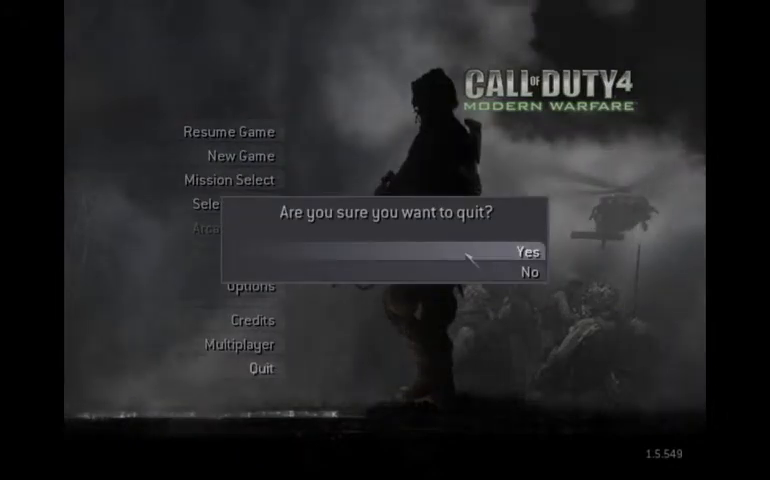
{"action": "left_click", "coordinate": [527, 252]}
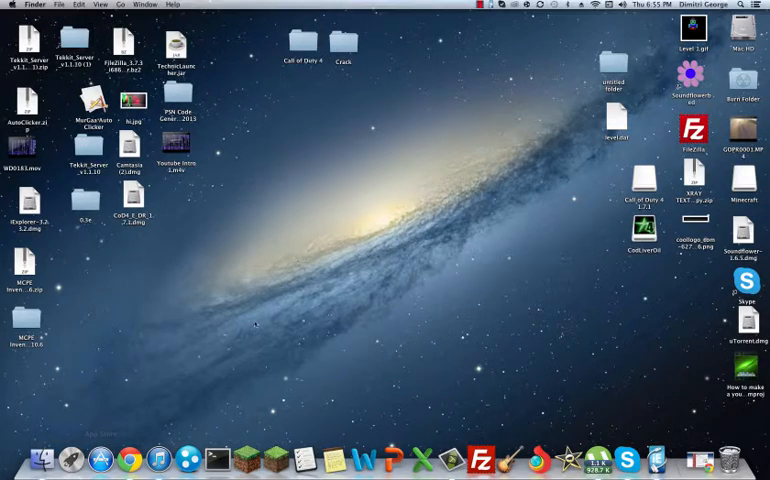
Step: Open the Call of Duty 4 folder and launch Modern Warfare Multiplayer
{"action": "double_click", "coordinate": [301, 45]}
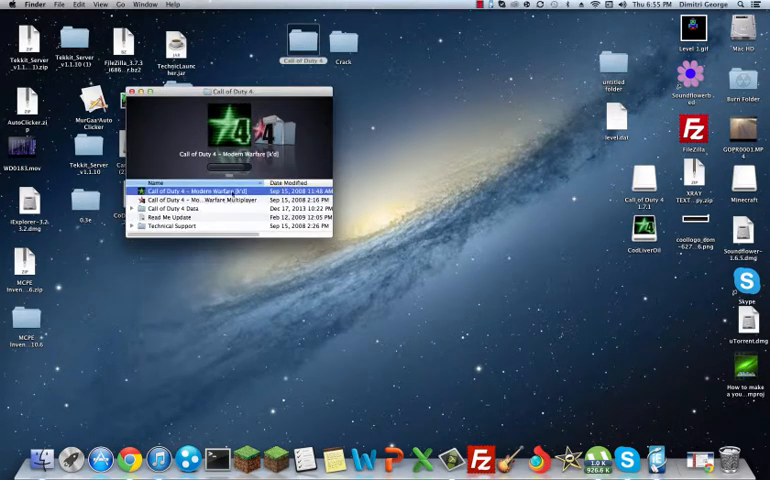
{"action": "left_click", "coordinate": [200, 199]}
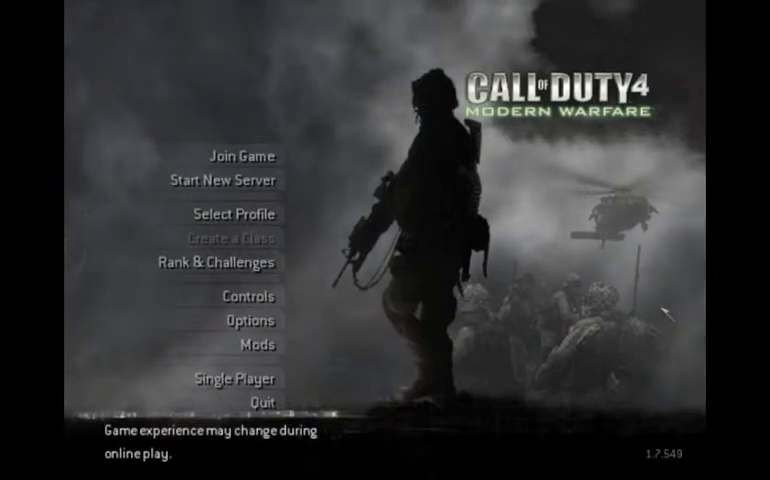
{"action": "mouse_move", "coordinate": [358, 338]}
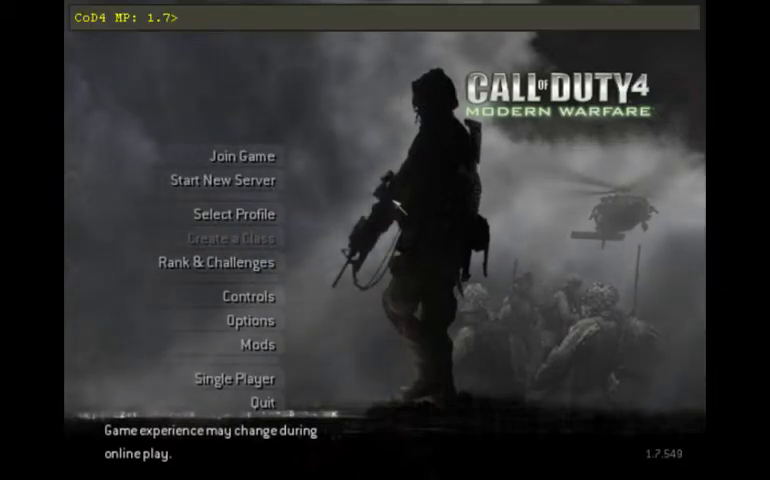
Step: Check the console and Join Game list for version 1.7, then quit multiplayer
{"action": "type", "text": "conn"}
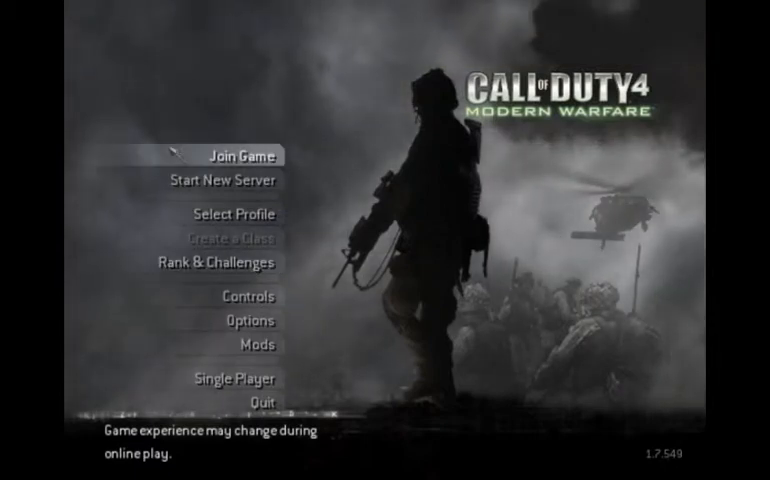
{"action": "left_click", "coordinate": [242, 155]}
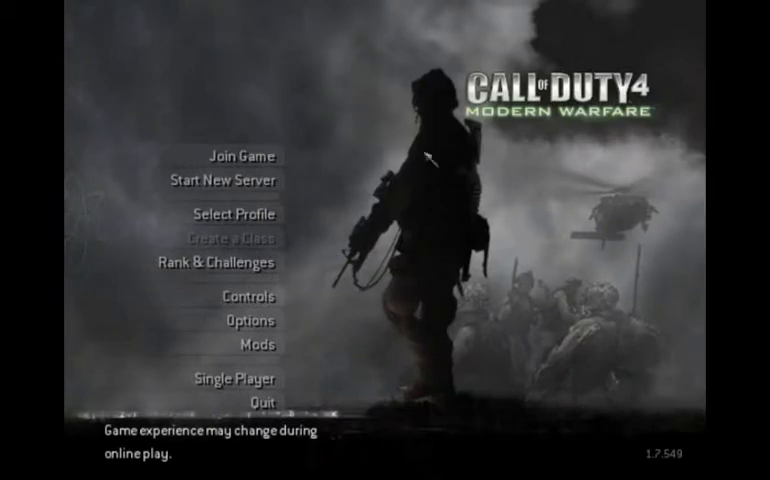
{"action": "left_click", "coordinate": [254, 390]}
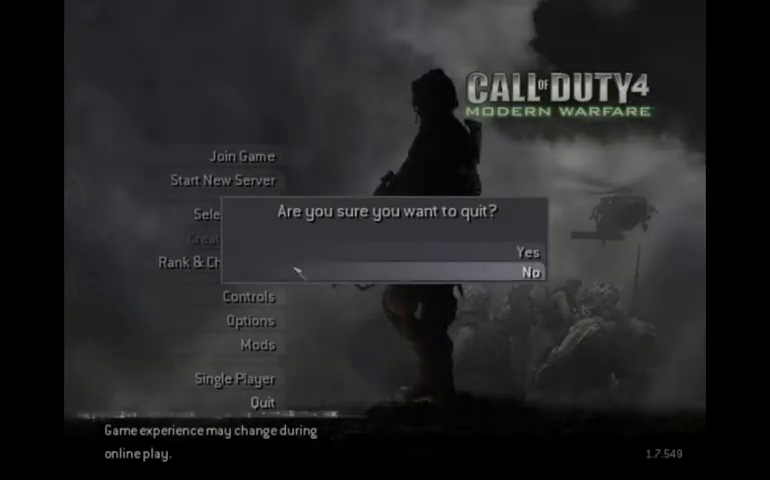
{"action": "left_click", "coordinate": [527, 251]}
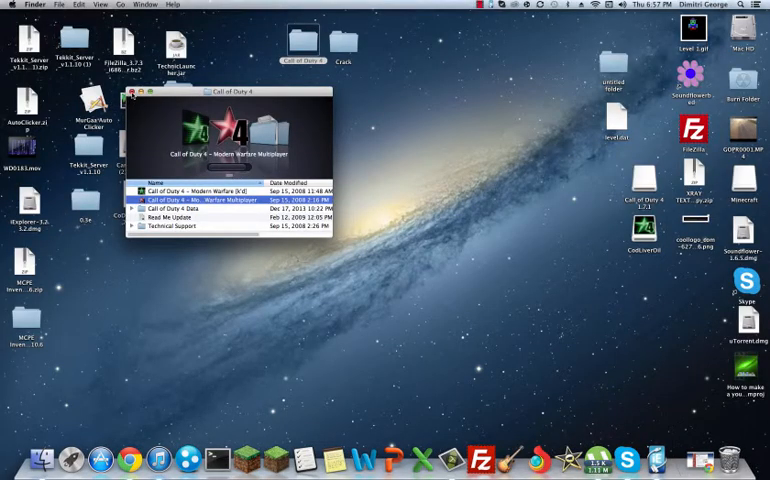
Step: Close the Call of Duty 4 Finder window to reveal the desktop
{"action": "left_click", "coordinate": [132, 93]}
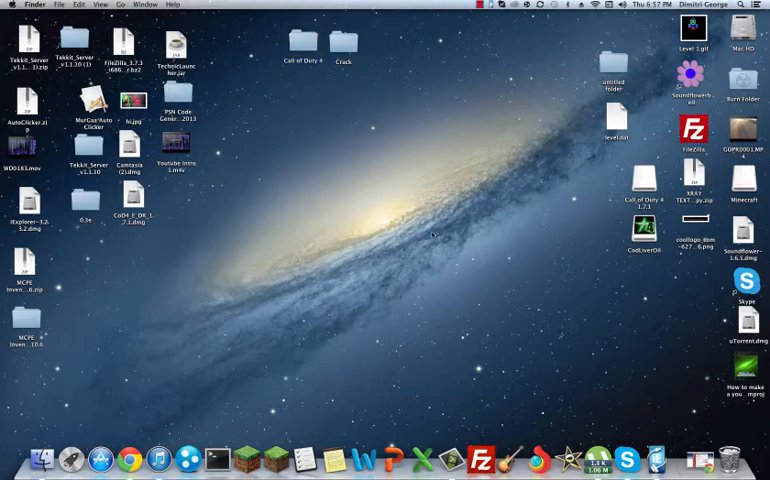
{"action": "left_click", "coordinate": [480, 5]}
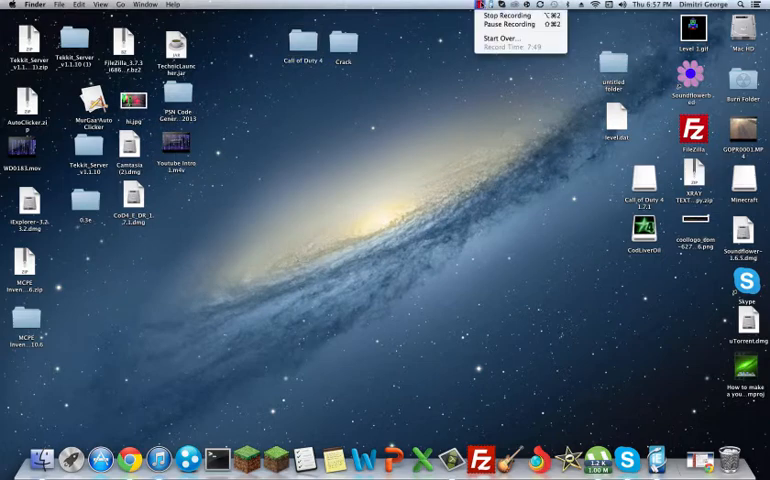